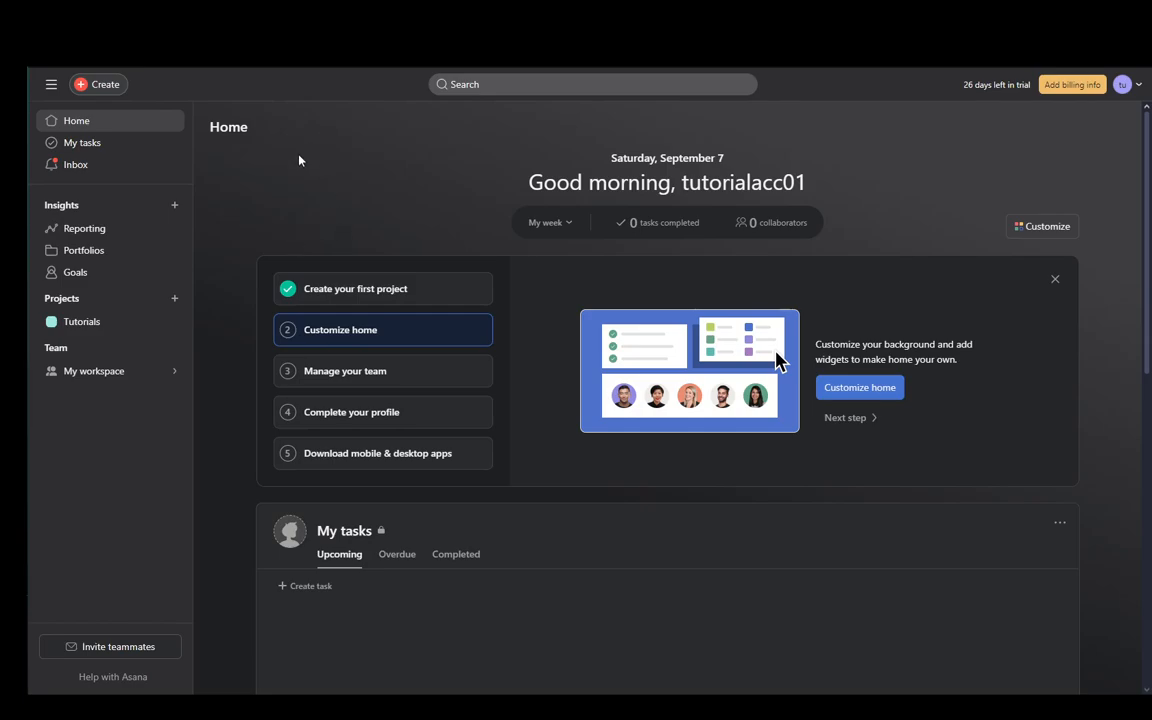
{"action": "mouse_move", "coordinate": [100, 138]}
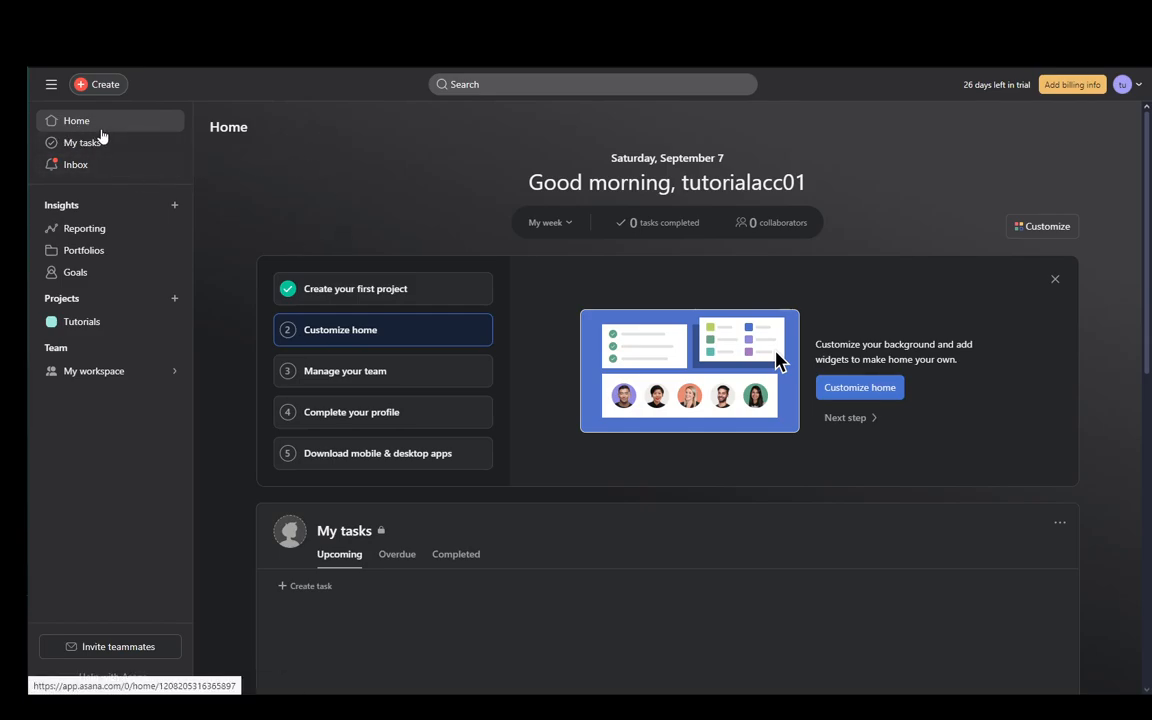
Step: Start a new project from the Projects widget on Home
{"action": "scroll", "scroll_direction": "down", "scroll_amount": 3}
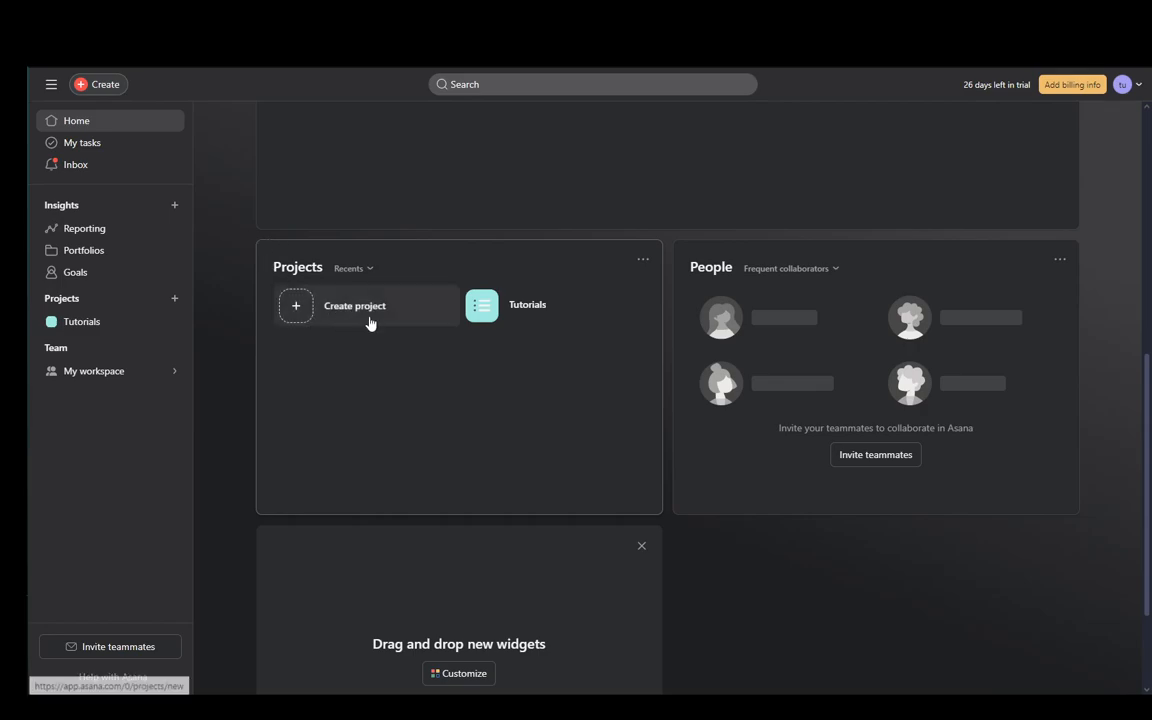
{"action": "left_click", "coordinate": [355, 306]}
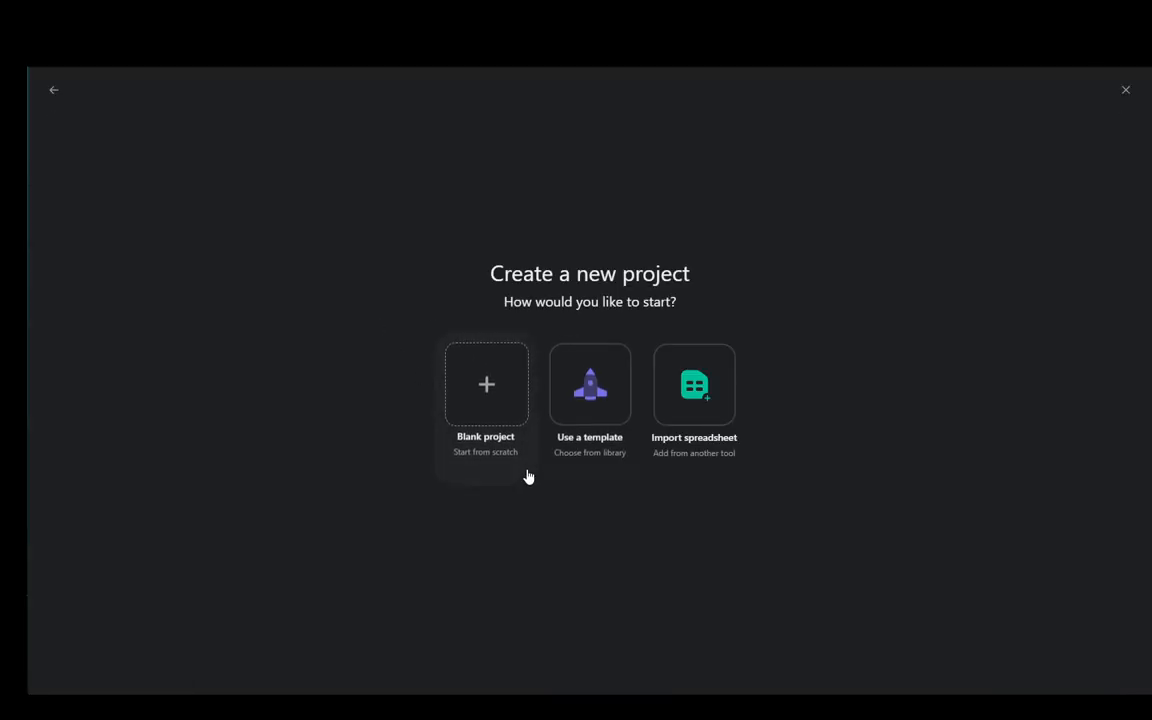
Step: Create blank project 'Tutorial WBS' with List default view, shared with My workspace
{"action": "left_click", "coordinate": [486, 390]}
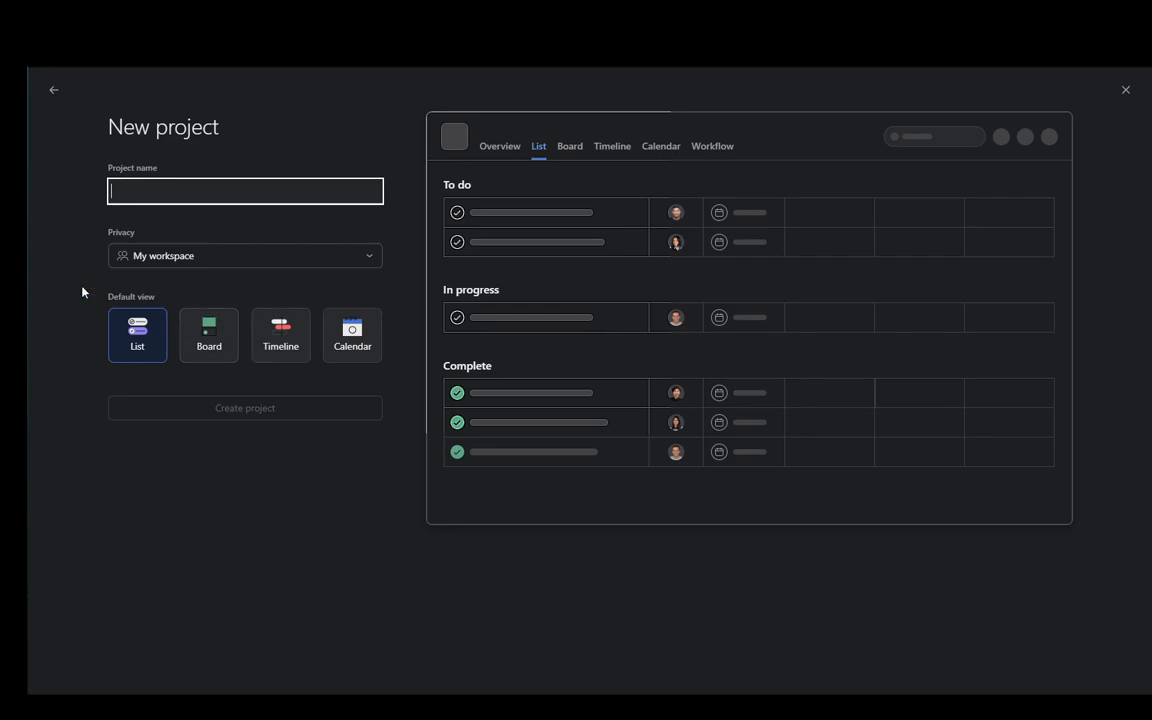
{"action": "type", "text": "Tutorial WBS"}
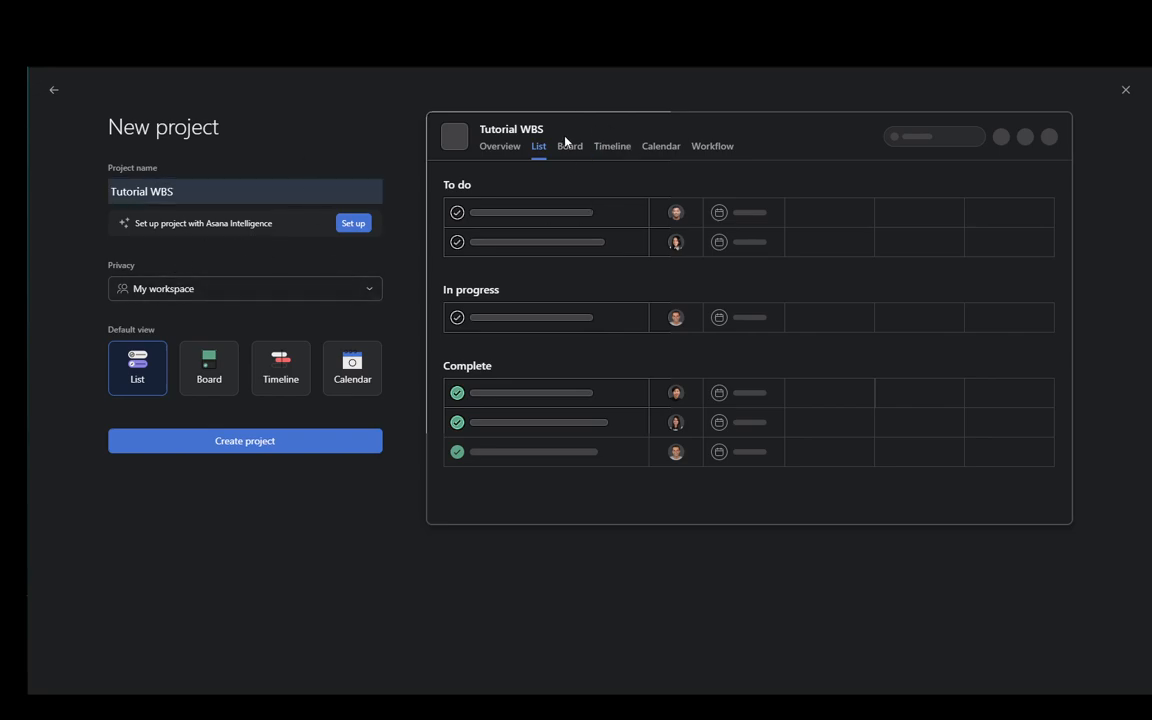
{"action": "left_click", "coordinate": [208, 367]}
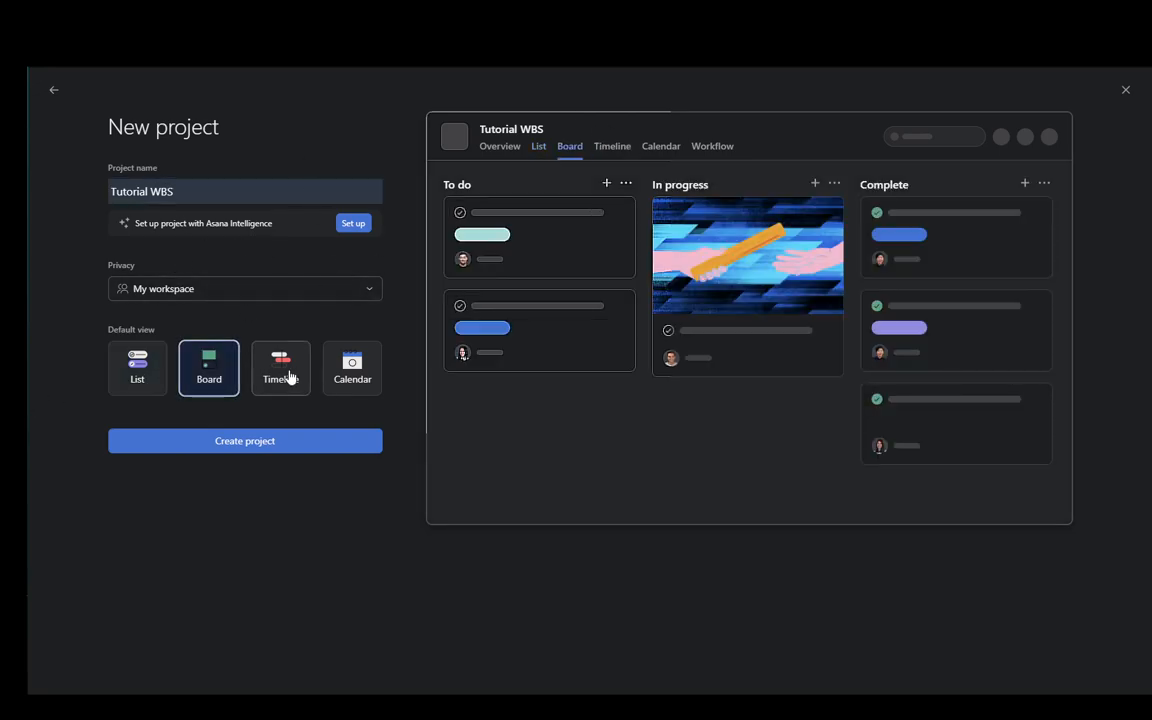
{"action": "left_click", "coordinate": [352, 367]}
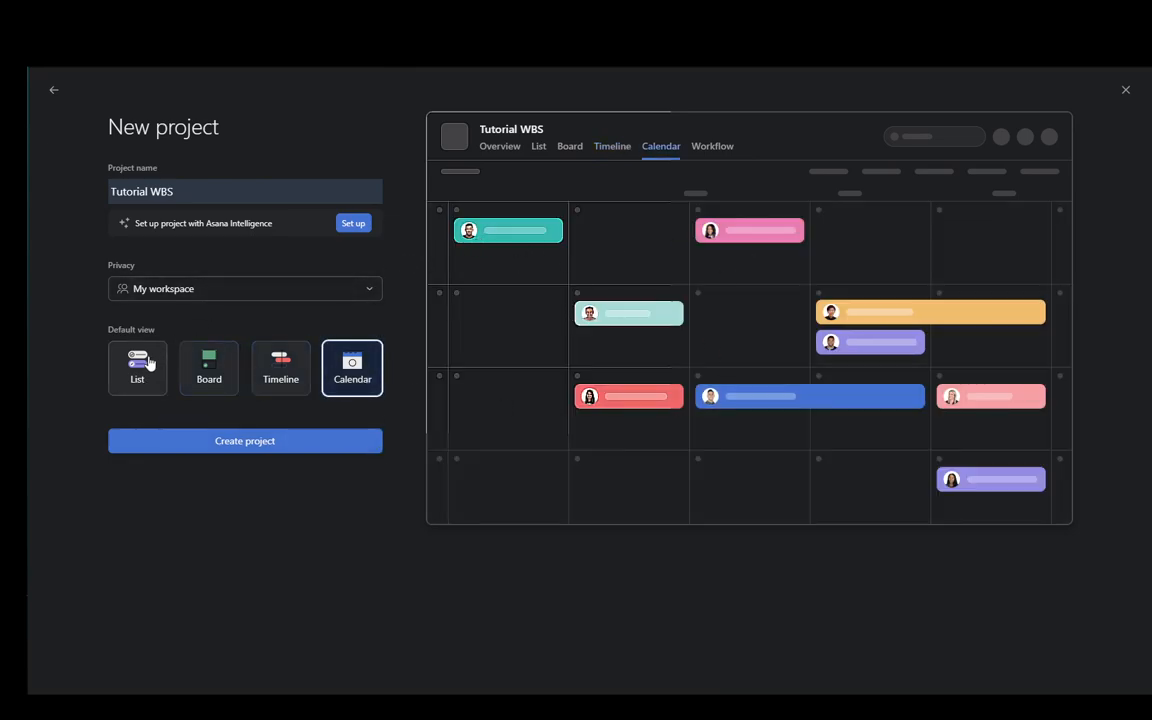
{"action": "left_click", "coordinate": [137, 367]}
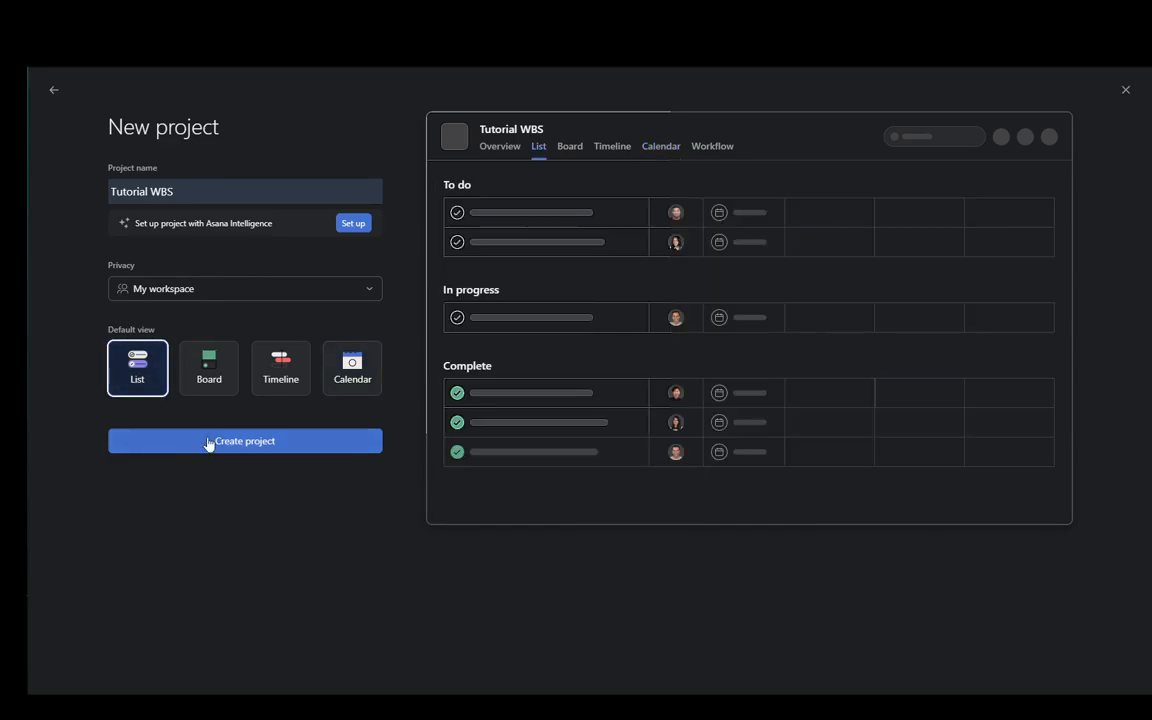
{"action": "left_click", "coordinate": [244, 288]}
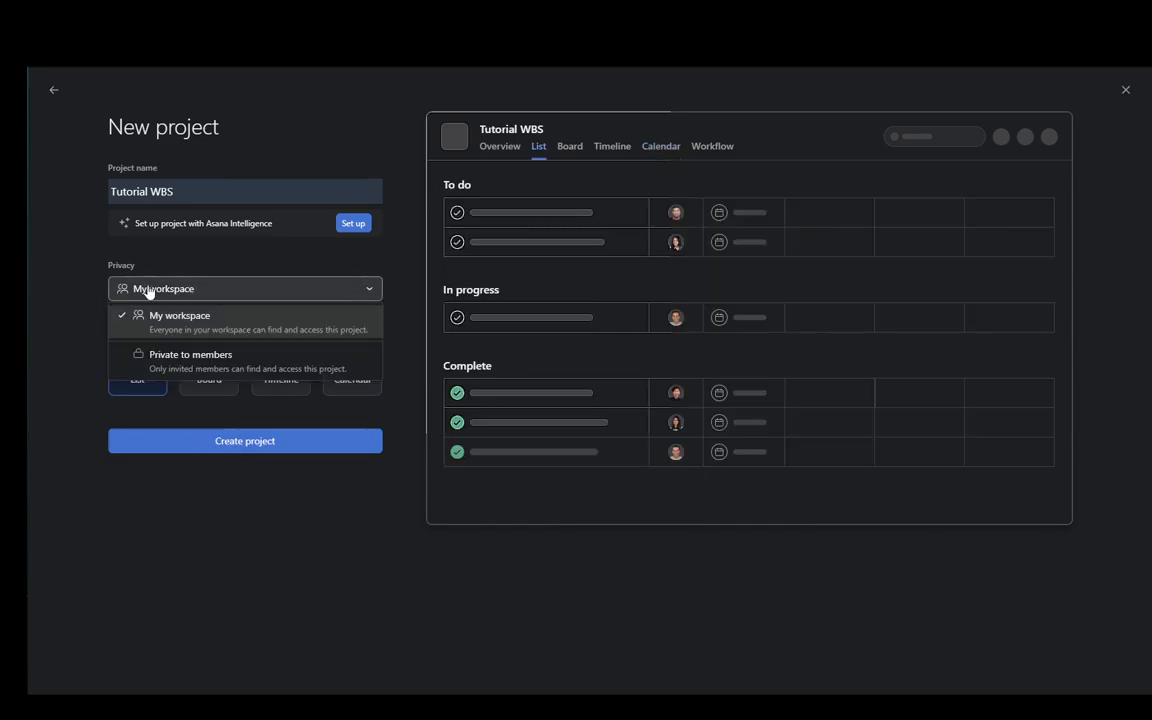
{"action": "mouse_move", "coordinate": [160, 213]}
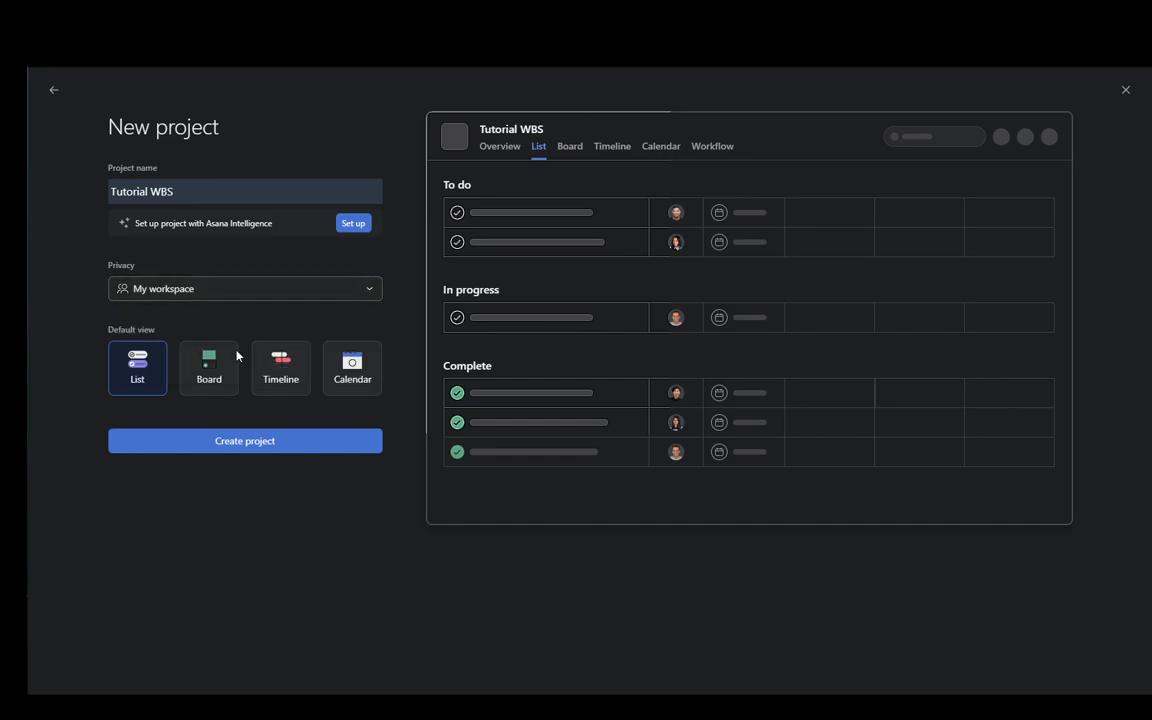
{"action": "left_click", "coordinate": [244, 441]}
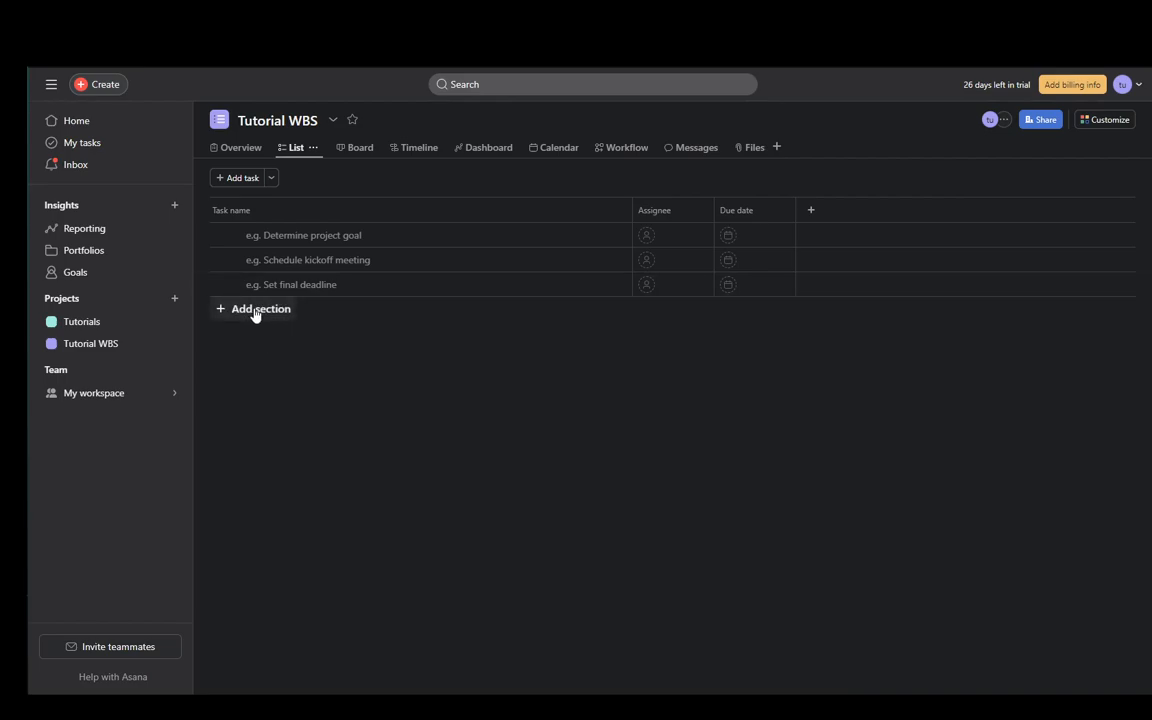
Step: Add a 'Deliverable #1' section and start naming a second Deliverable section
{"action": "left_click", "coordinate": [260, 308]}
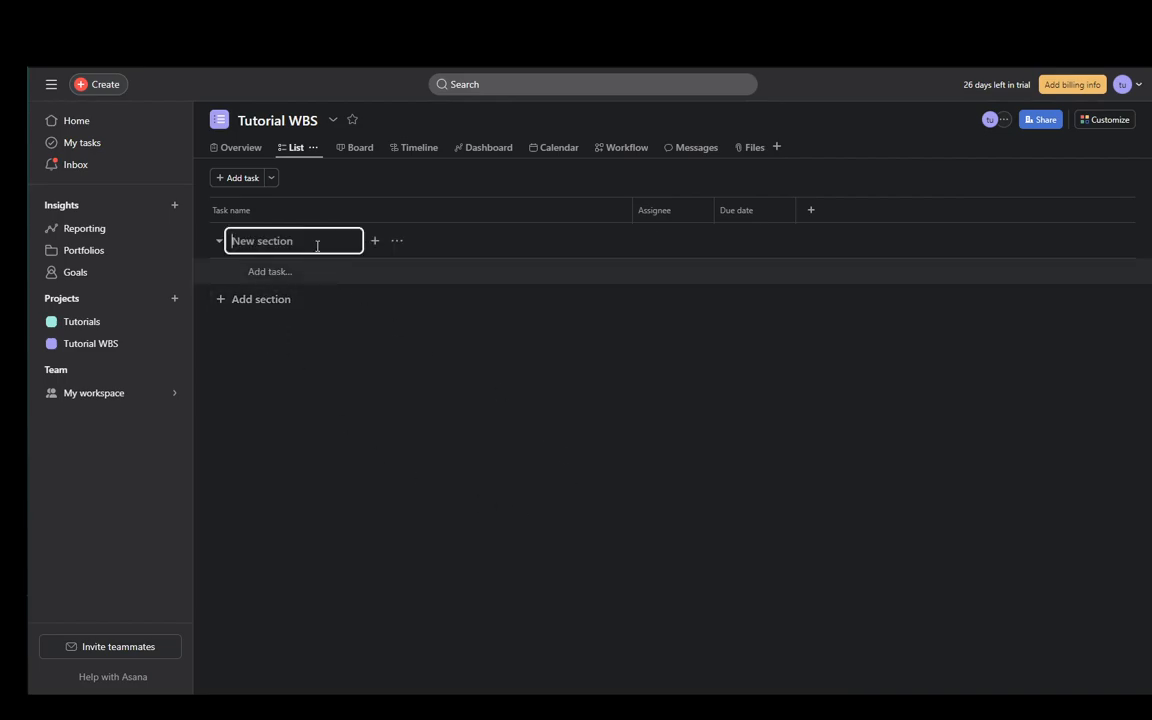
{"action": "type", "text": "D"}
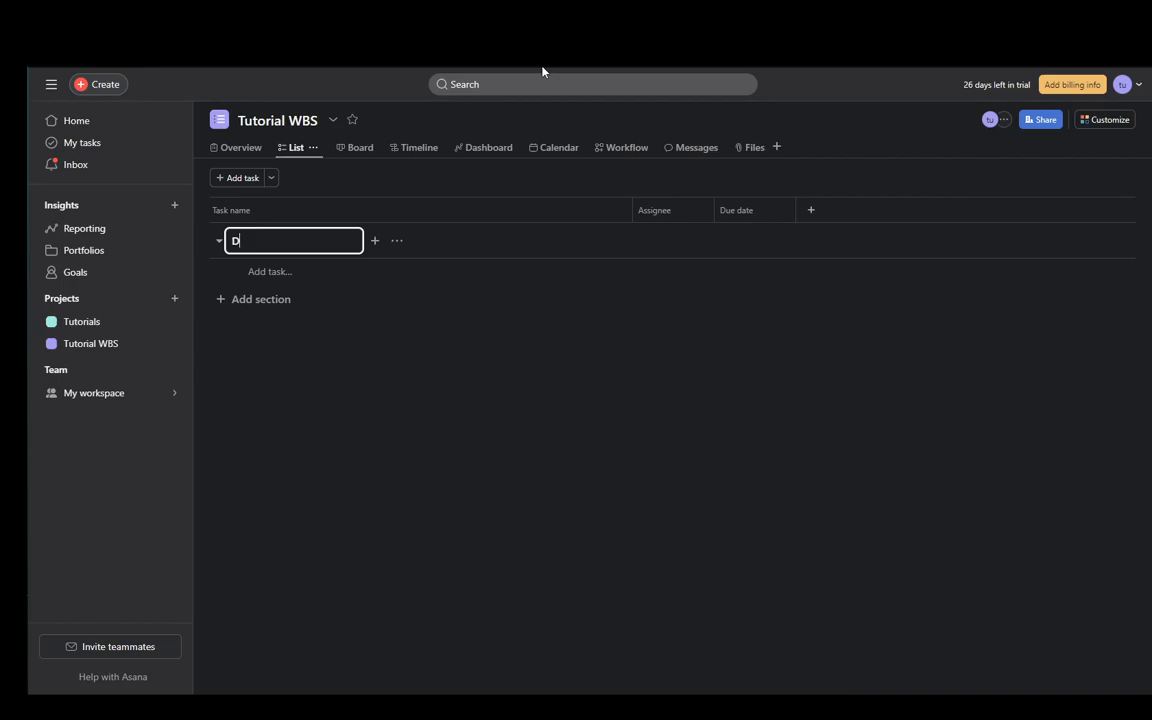
{"action": "type", "text": "eliverable 1"}
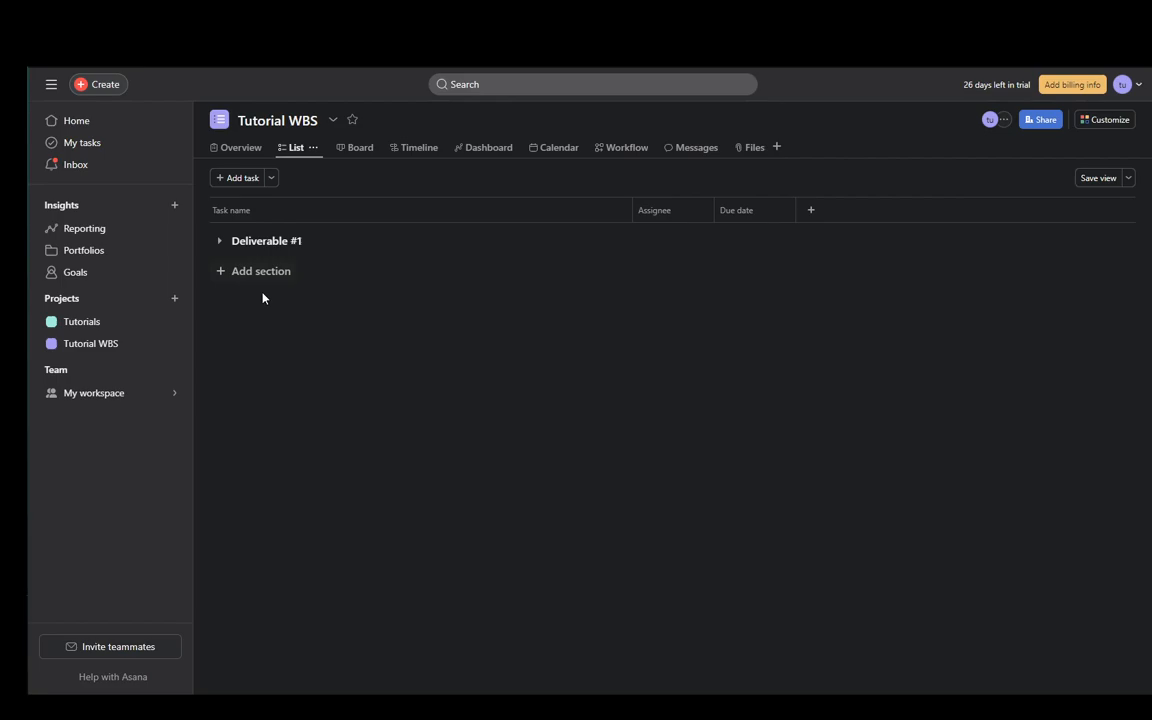
{"action": "left_click", "coordinate": [259, 271]}
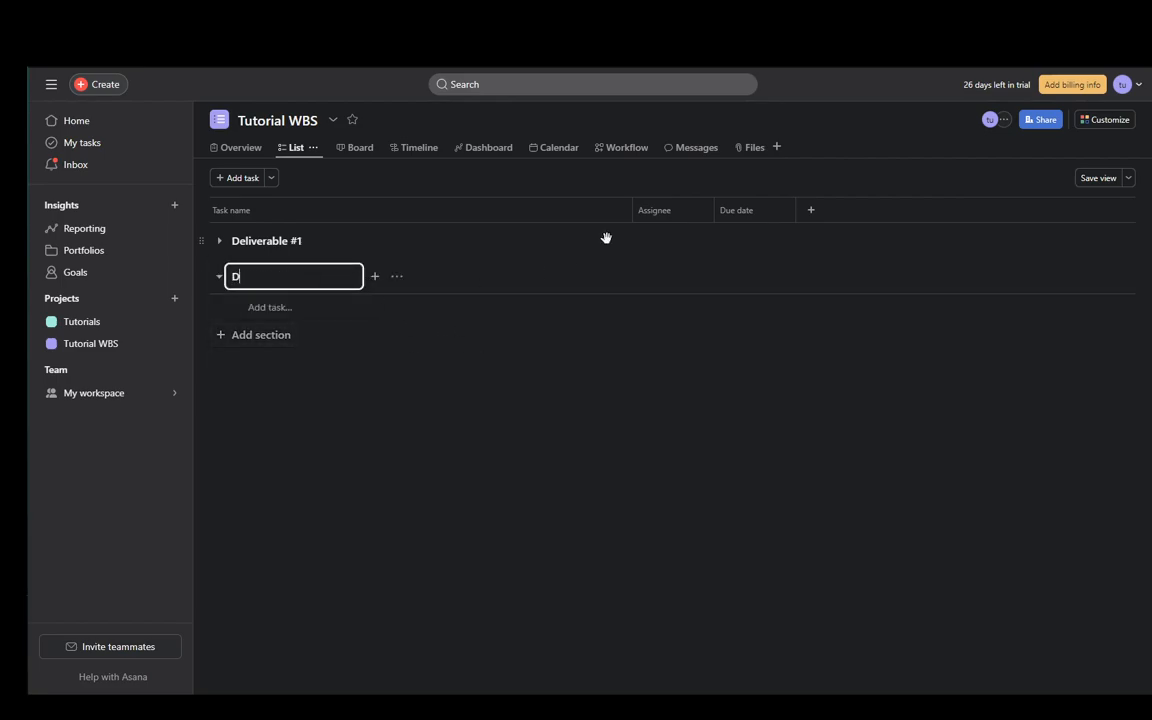
{"action": "type", "text": "eliverable #2"}
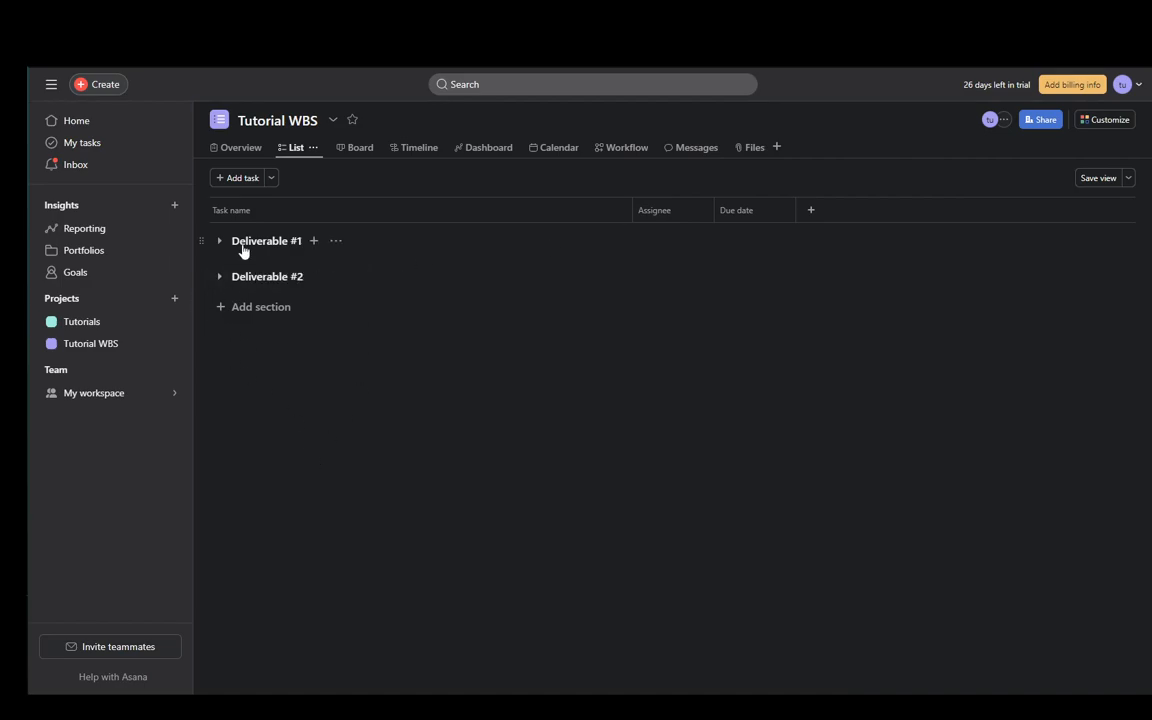
Step: Add Task #2 under Deliverable #1 and assign Task #1 to tutorialacc01
{"action": "left_click", "coordinate": [218, 241]}
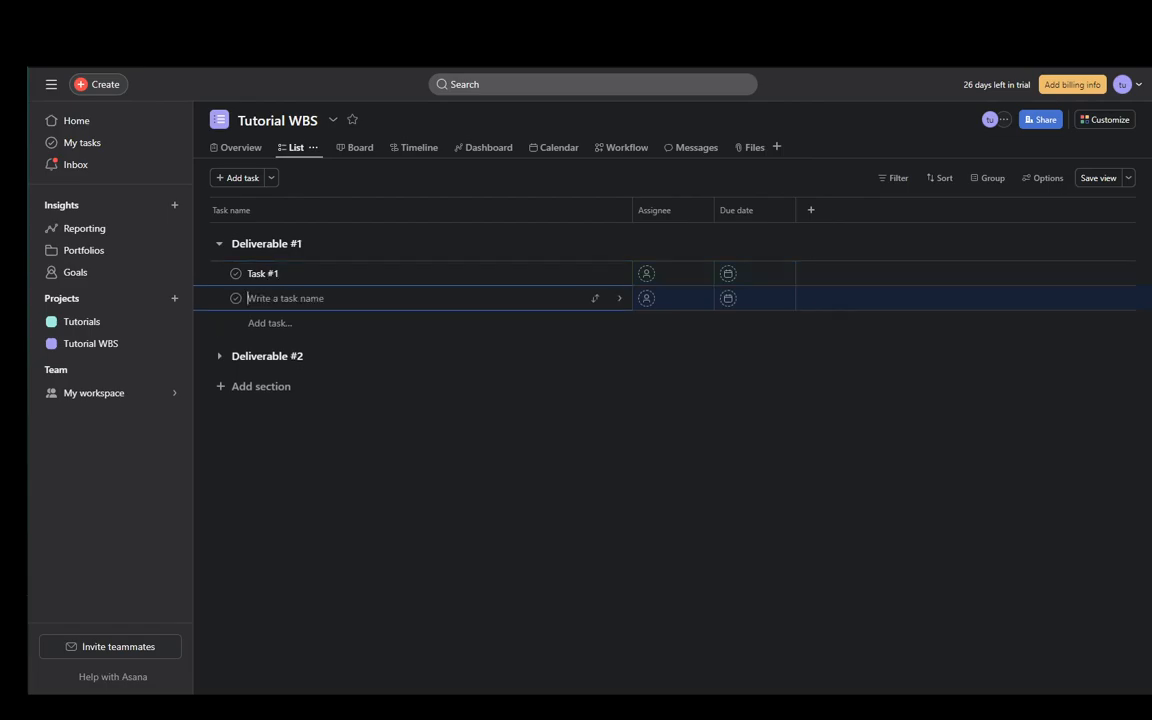
{"action": "type", "text": "Task #2"}
{"action": "type", "text": "Task #3"}
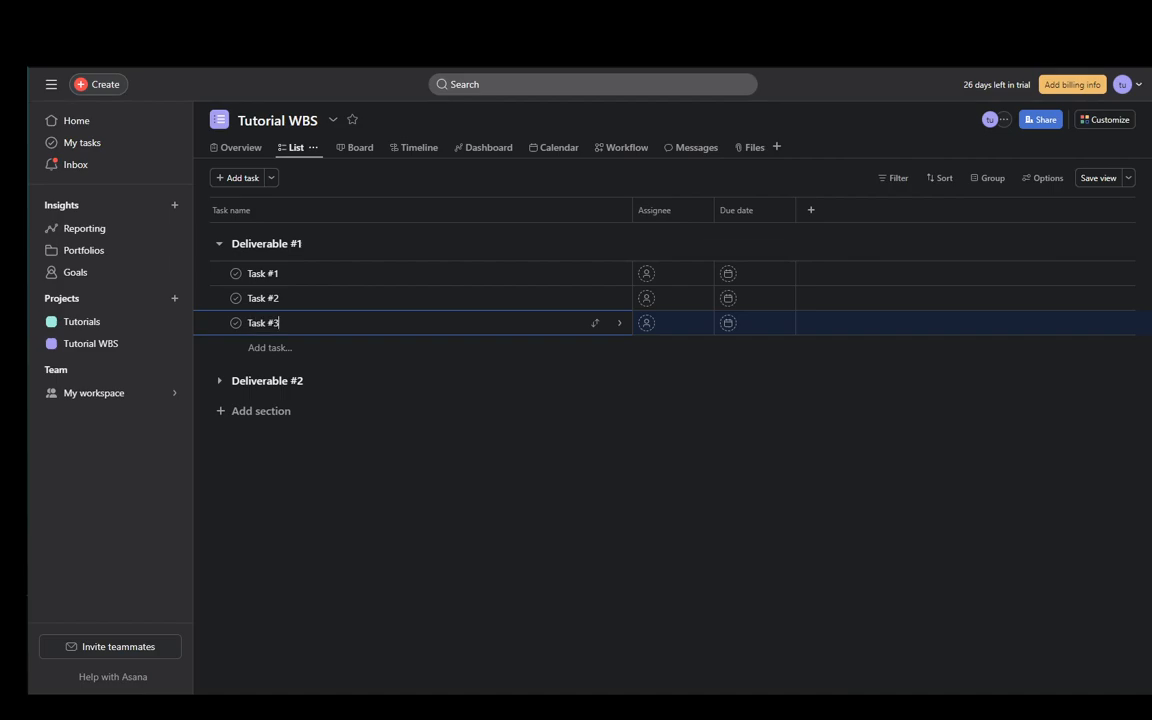
{"action": "left_click", "coordinate": [646, 273]}
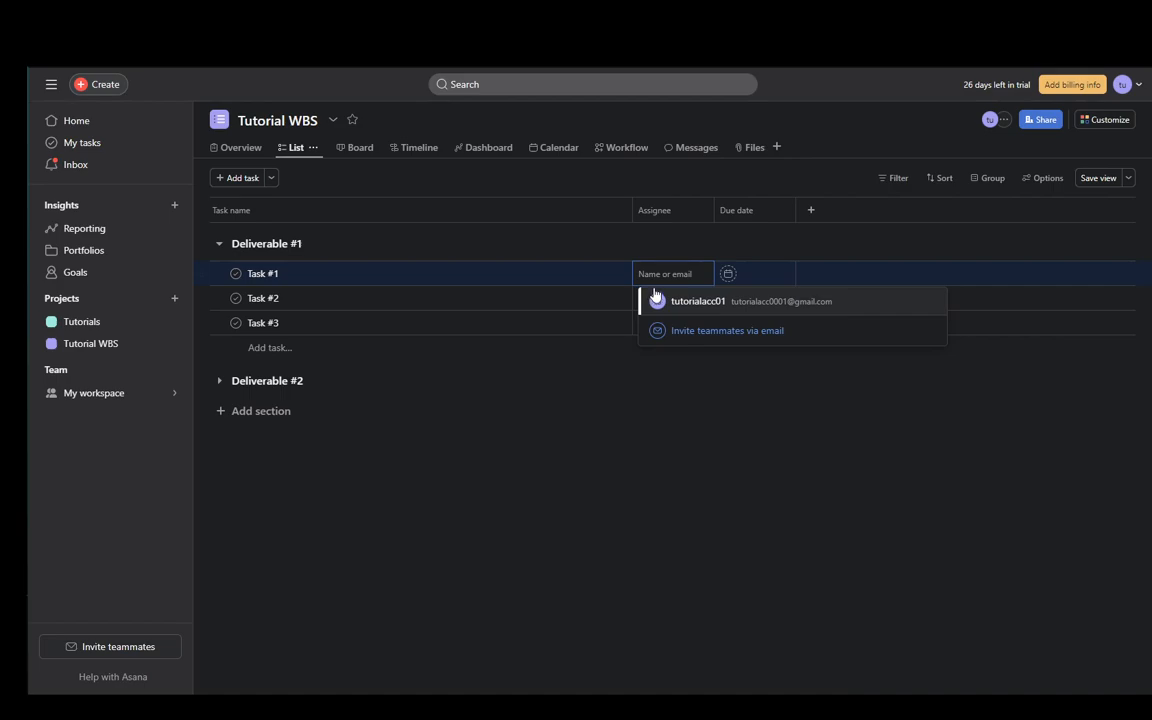
{"action": "left_click", "coordinate": [697, 301]}
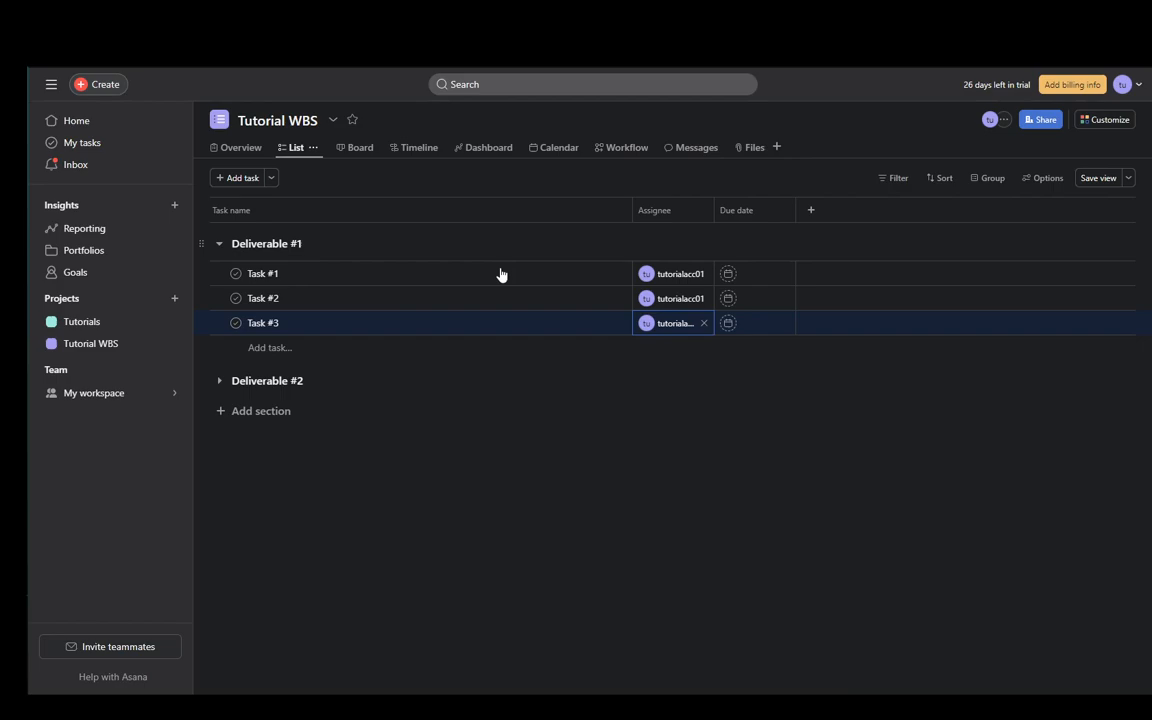
{"action": "mouse_move", "coordinate": [753, 131]}
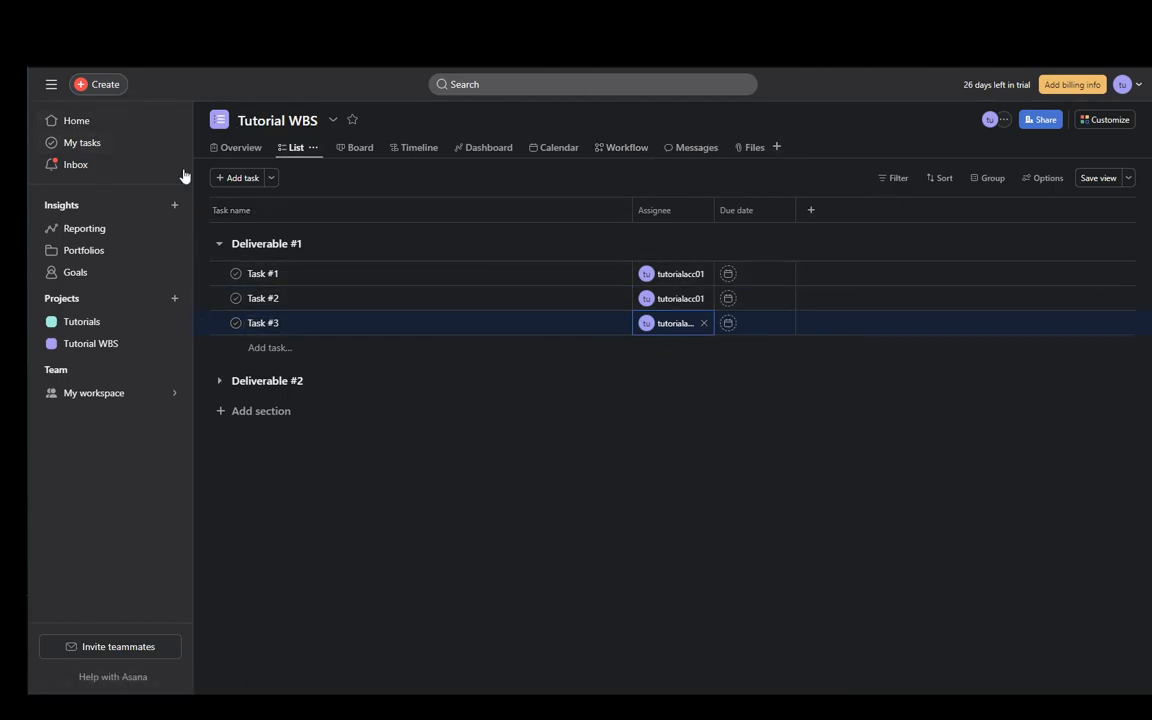
Step: Set Task #1's due date to Wednesday
{"action": "left_click", "coordinate": [755, 273]}
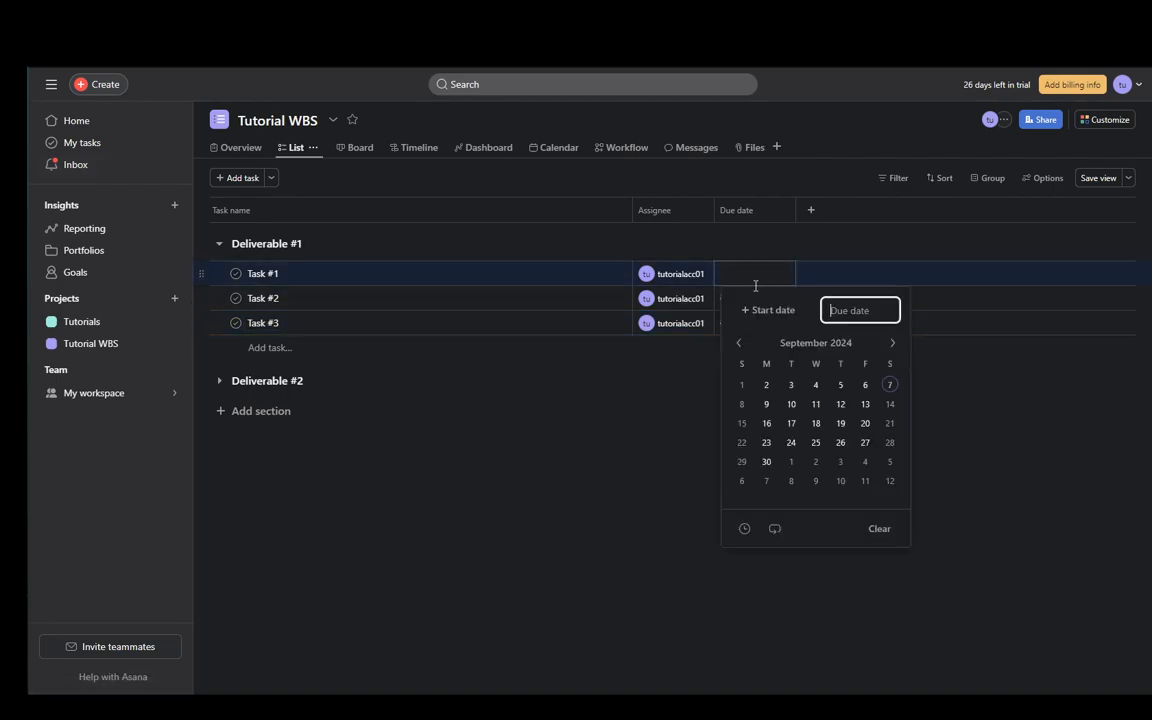
{"action": "left_click", "coordinate": [815, 404]}
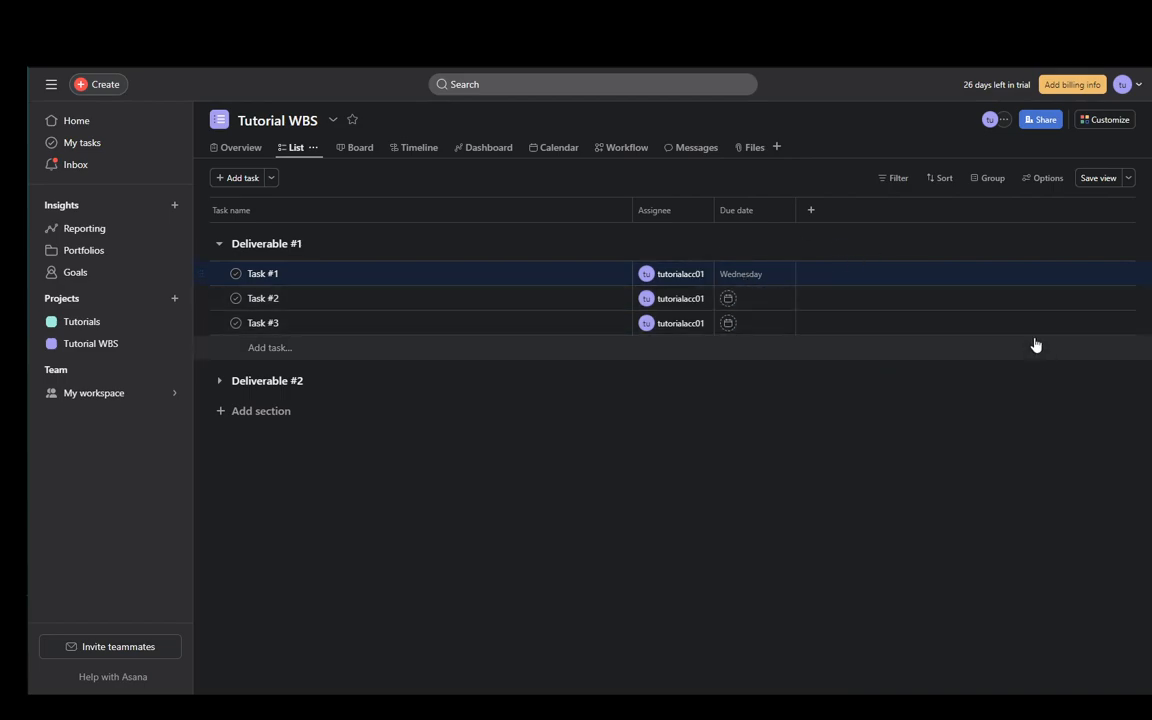
{"action": "left_click", "coordinate": [810, 210]}
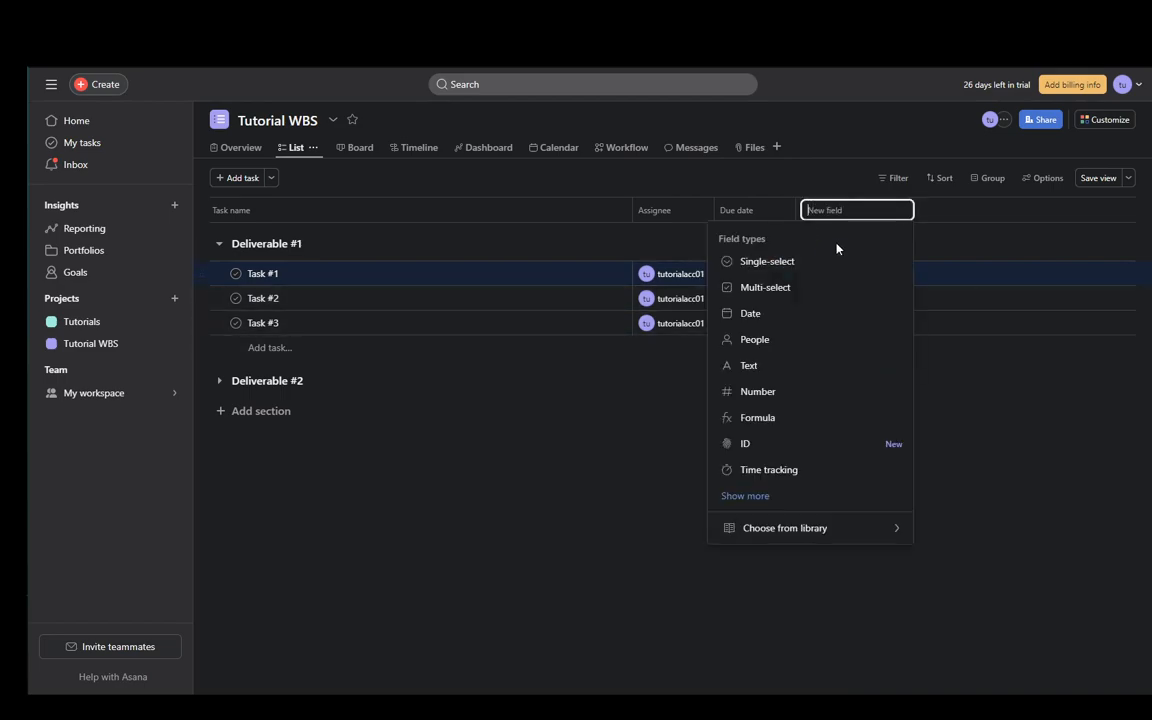
Step: Create a 'Budget' number field with 2 decimals and € EUR format
{"action": "type", "text": "Bud"}
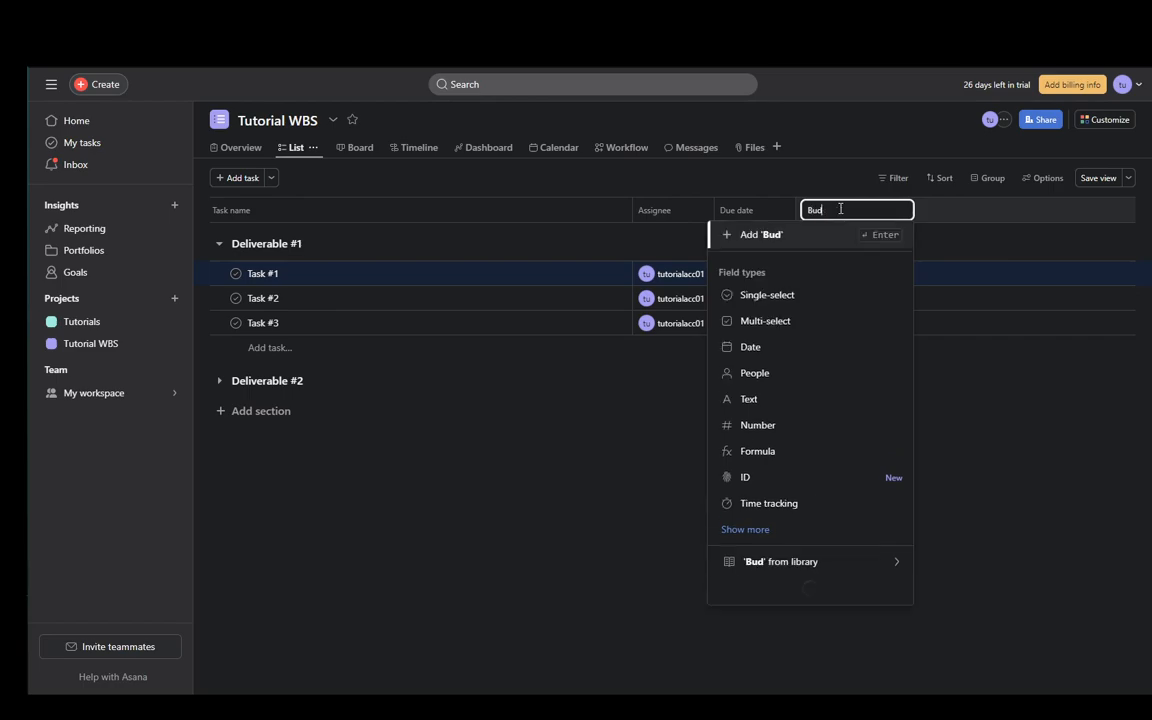
{"action": "type", "text": "get"}
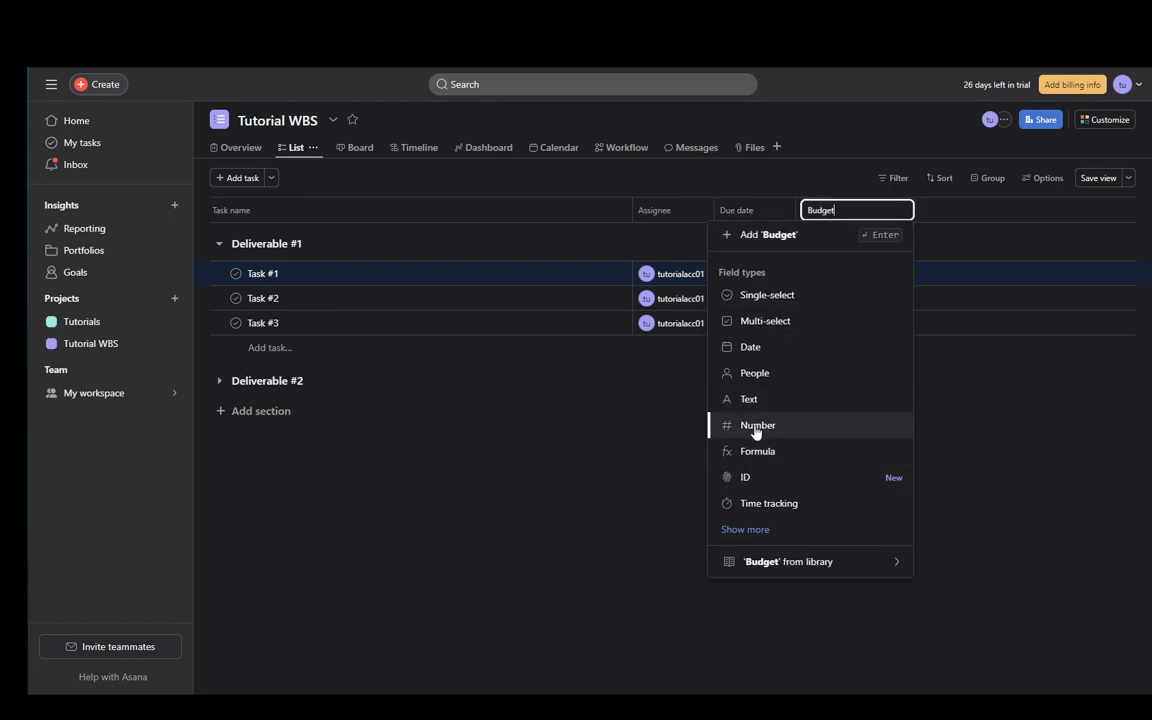
{"action": "left_click", "coordinate": [757, 425]}
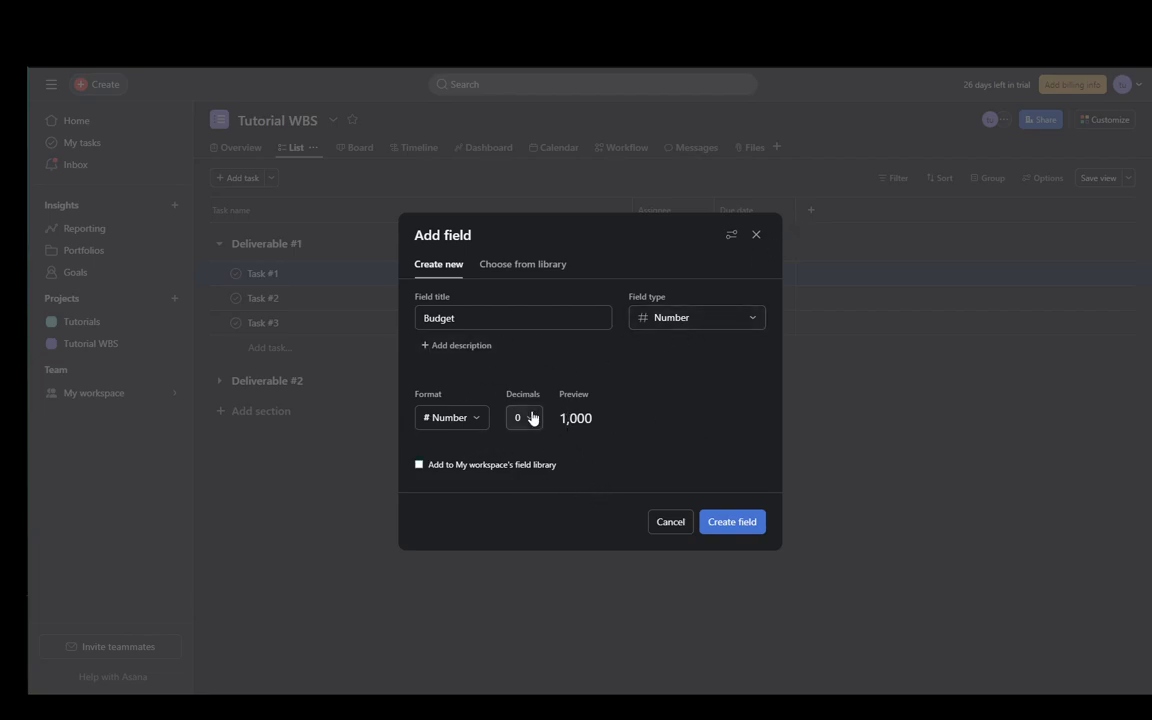
{"action": "left_click", "coordinate": [524, 418]}
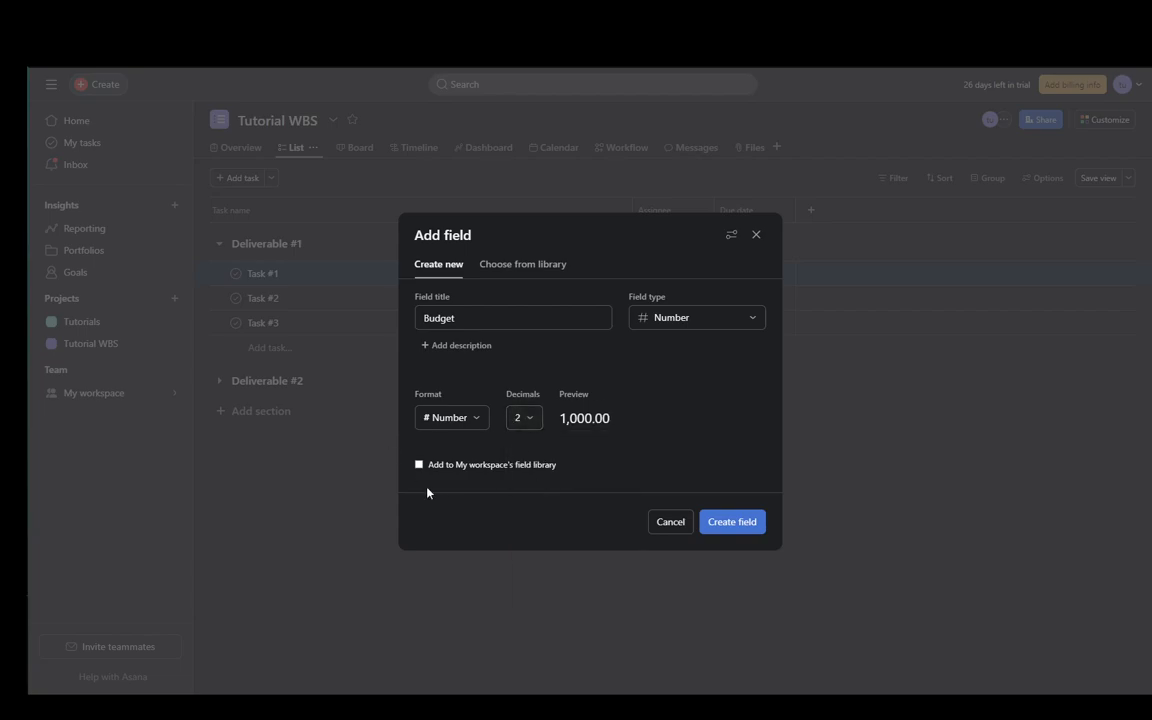
{"action": "left_click", "coordinate": [451, 418]}
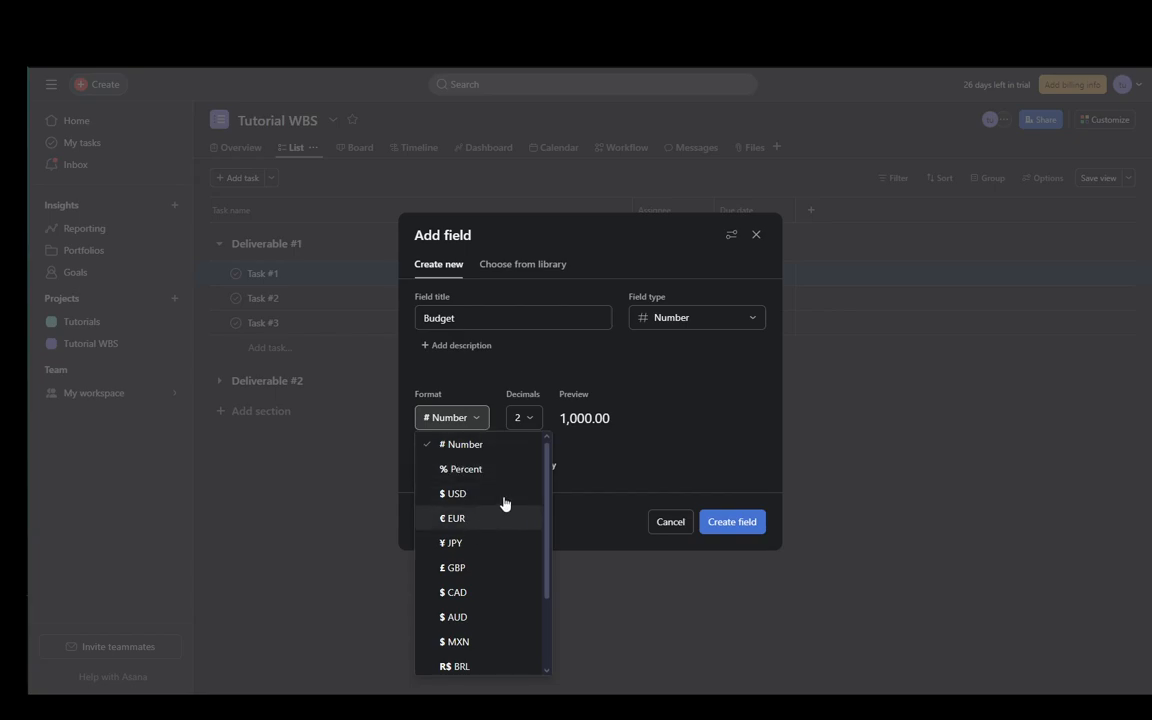
{"action": "mouse_move", "coordinate": [465, 454]}
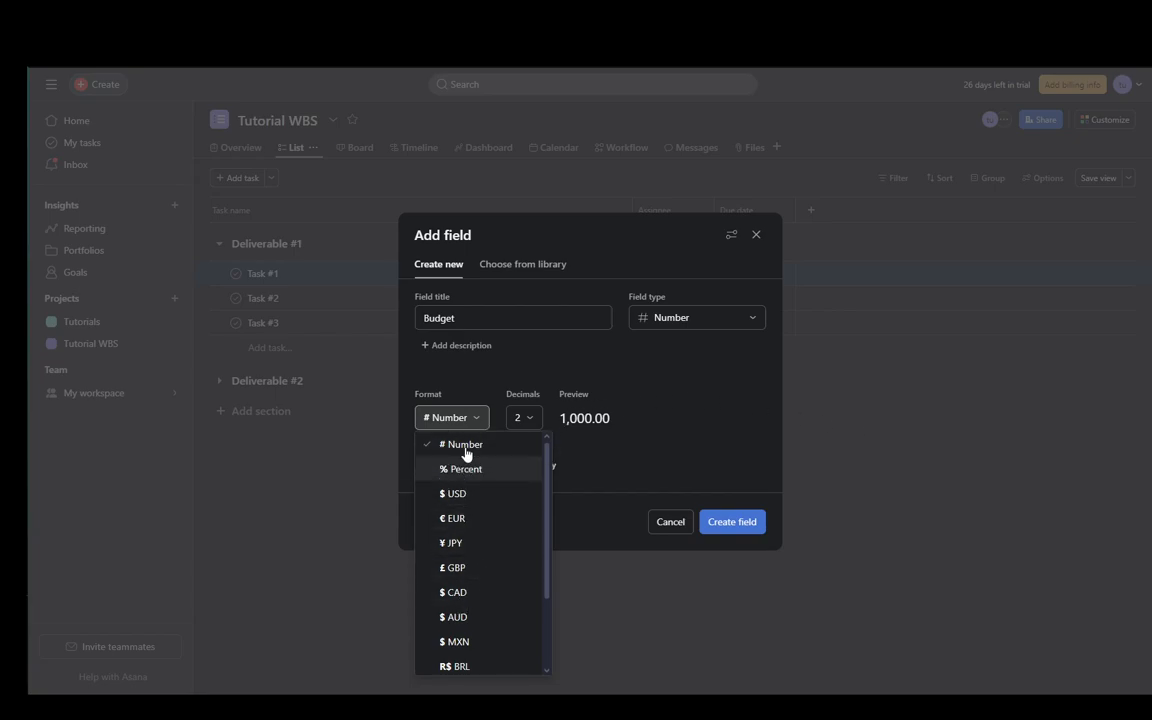
{"action": "left_click", "coordinate": [453, 518]}
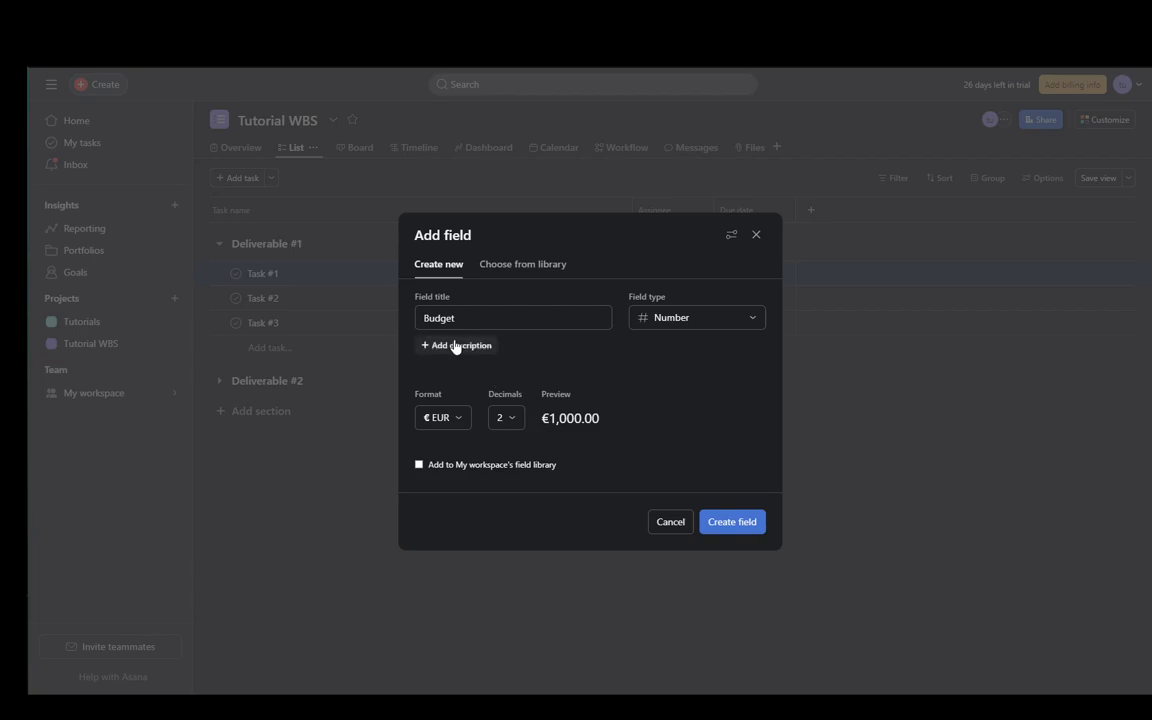
{"action": "left_click", "coordinate": [731, 521]}
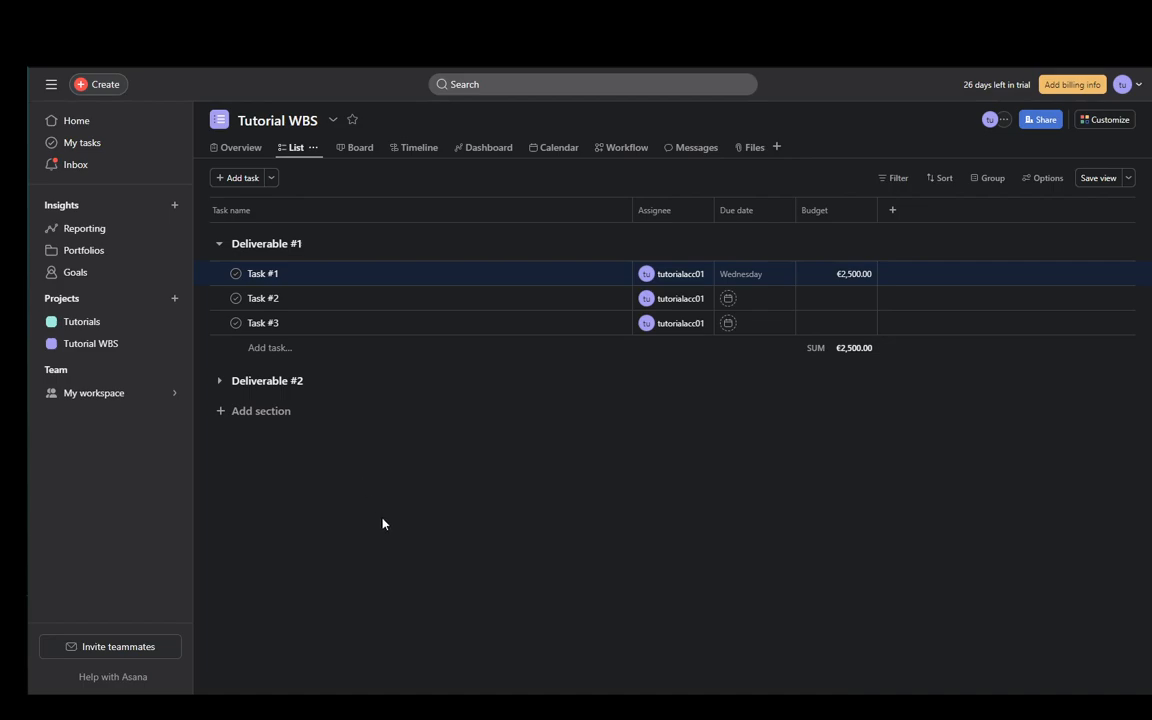
{"action": "mouse_move", "coordinate": [398, 514]}
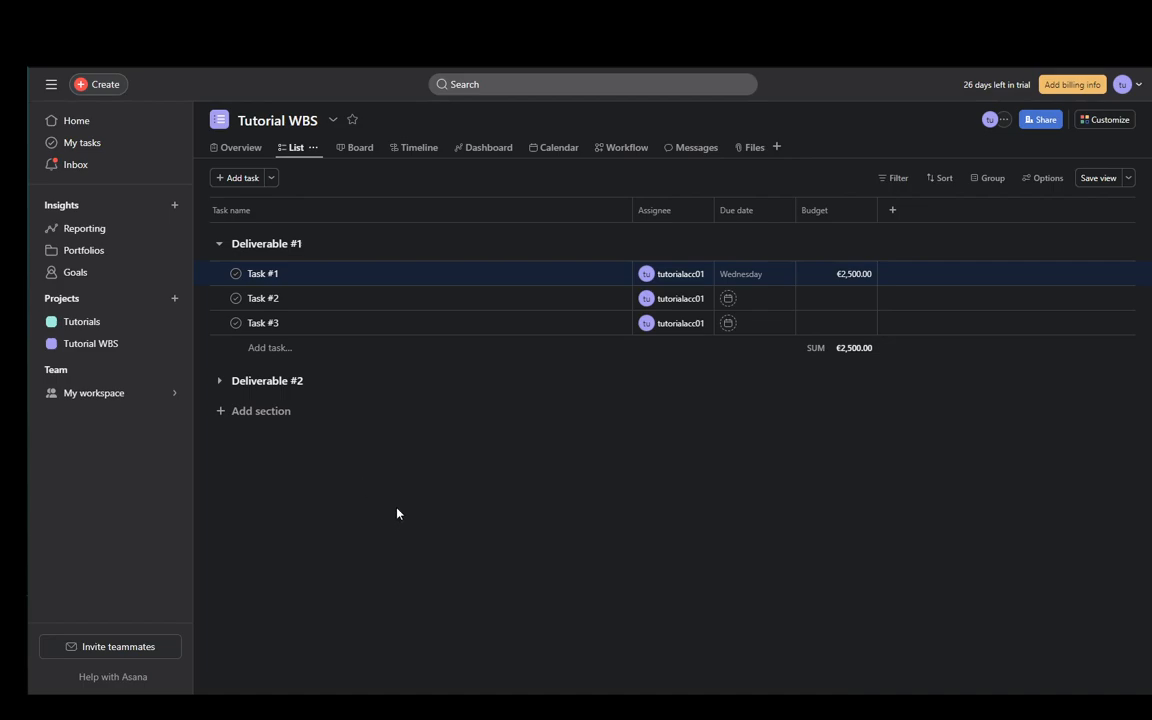
{"action": "mouse_move", "coordinate": [397, 523]}
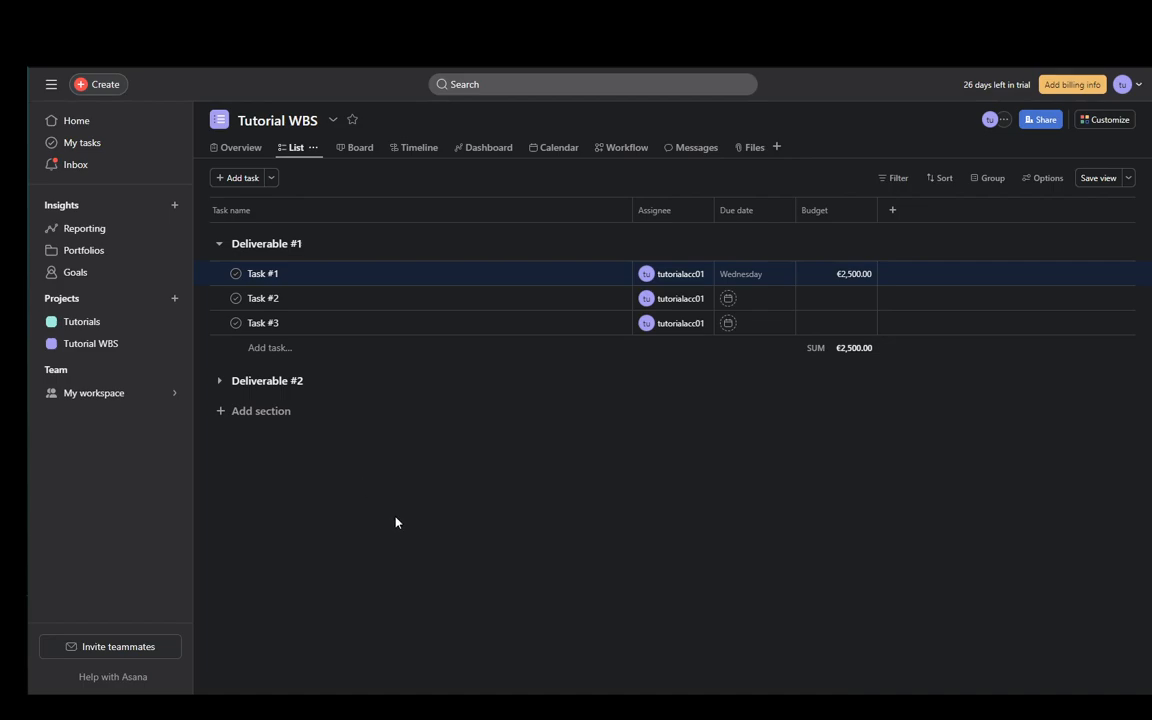